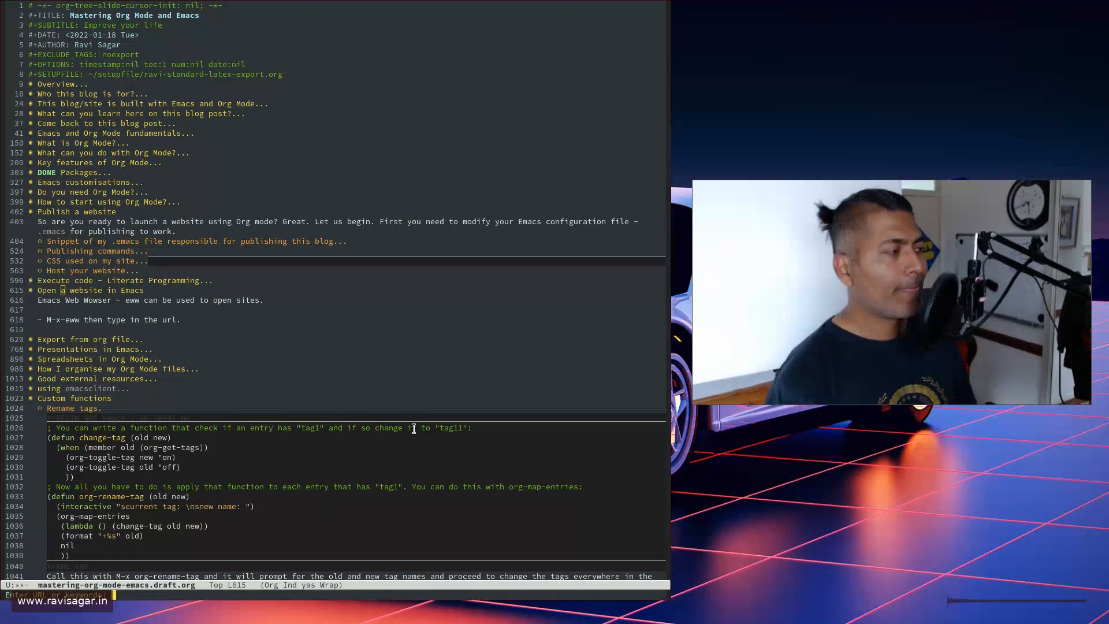
text(https://www)
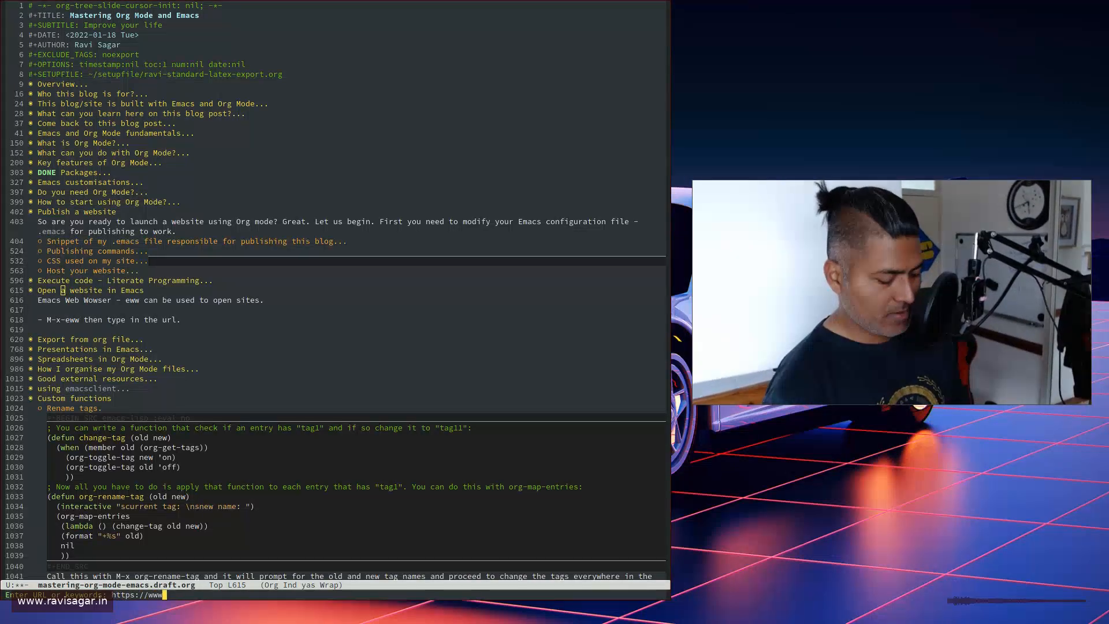
text(ravisagar)
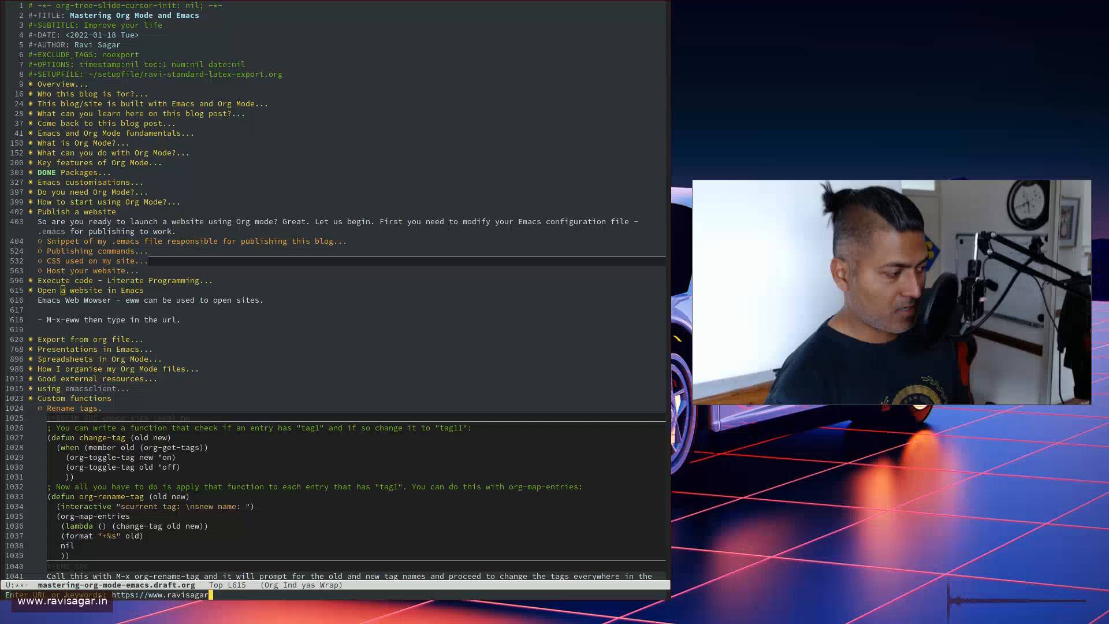
text(in)
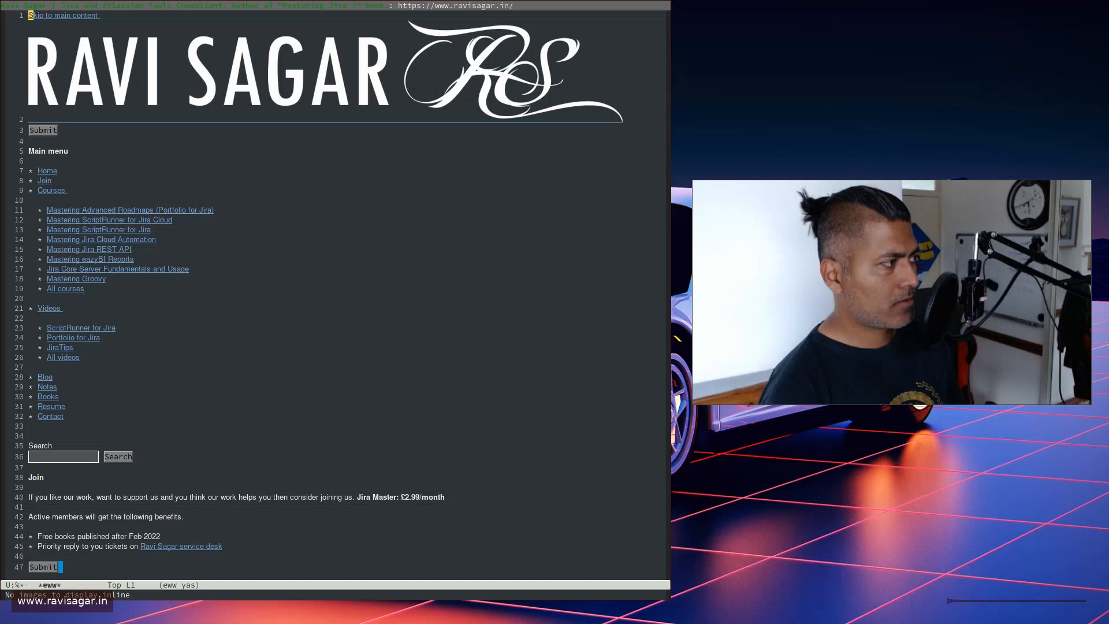
scroll(down, 3)
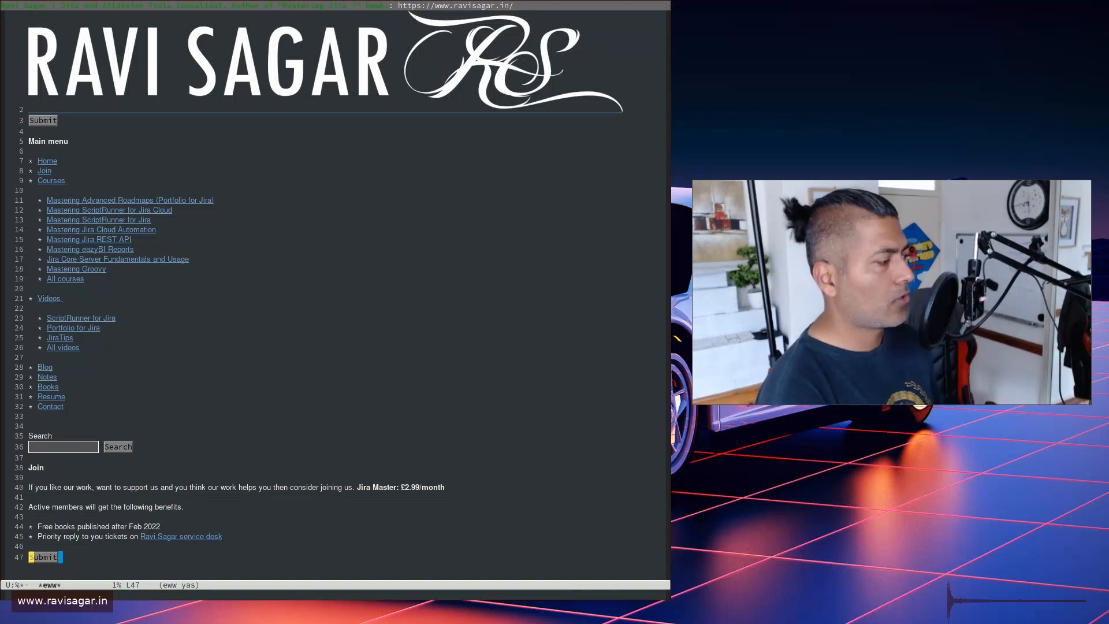
Step: Scroll the Mastering Groovy lesson list and follow the 'FizzBuzz code in Groovy' link
scroll(down, 3)
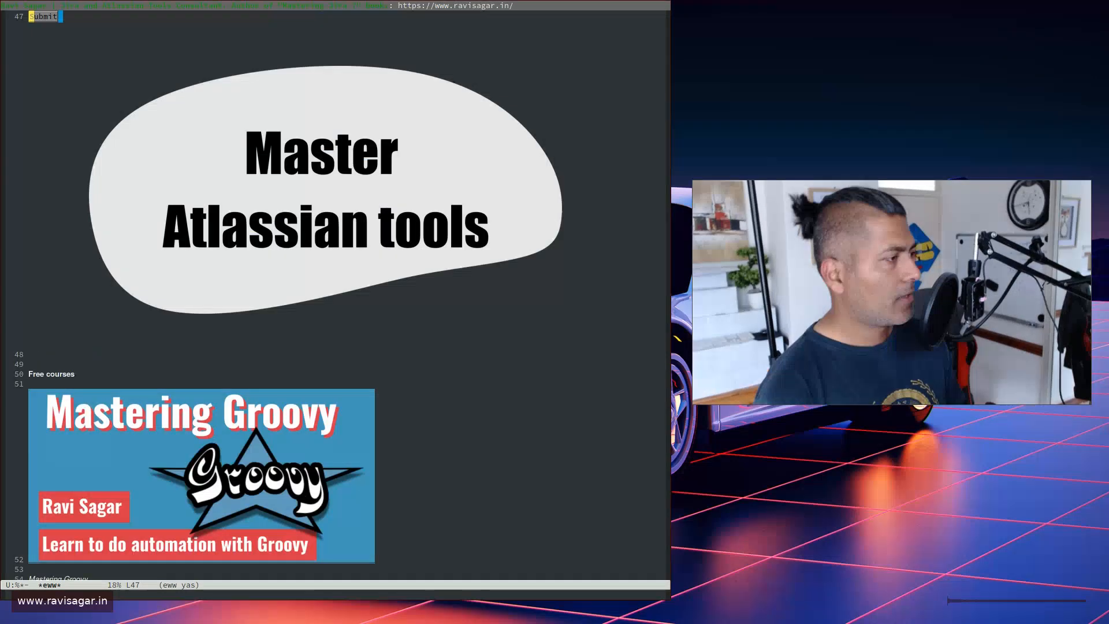
scroll(down, 3)
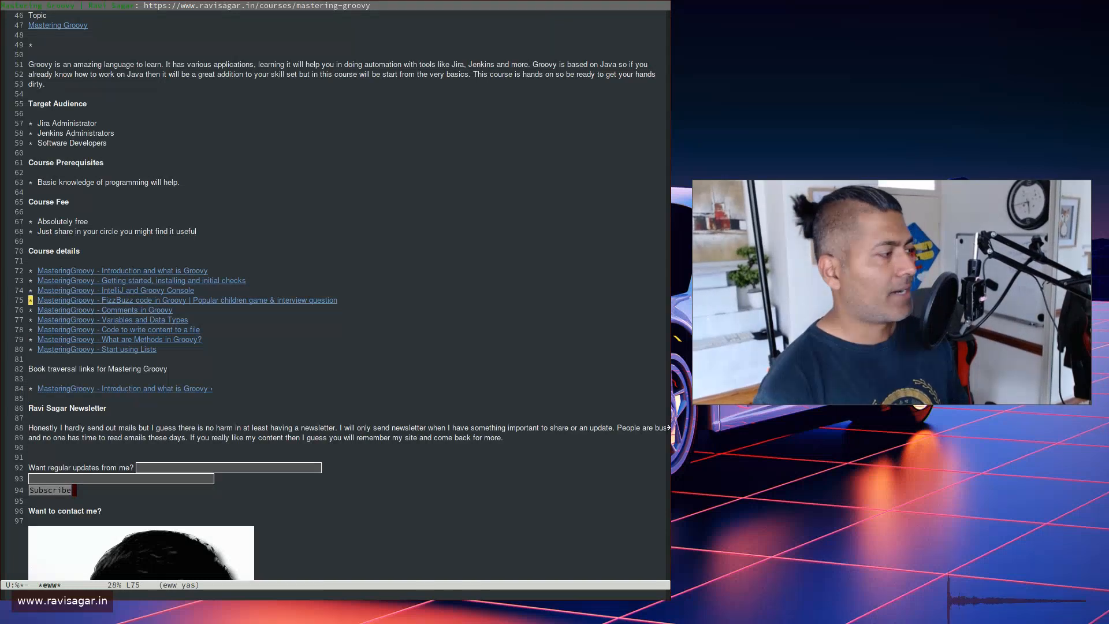
click(187, 300)
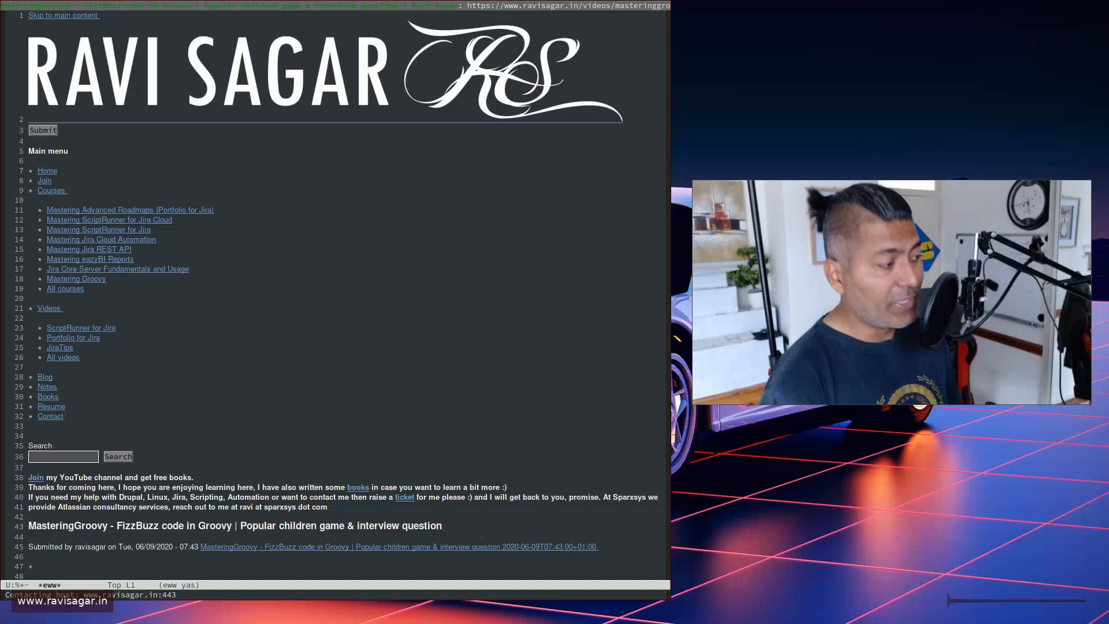
Step: Scroll the FizzBuzz page, then press G for the eww 'Enter URL or keywords' prompt
scroll(down, 3)
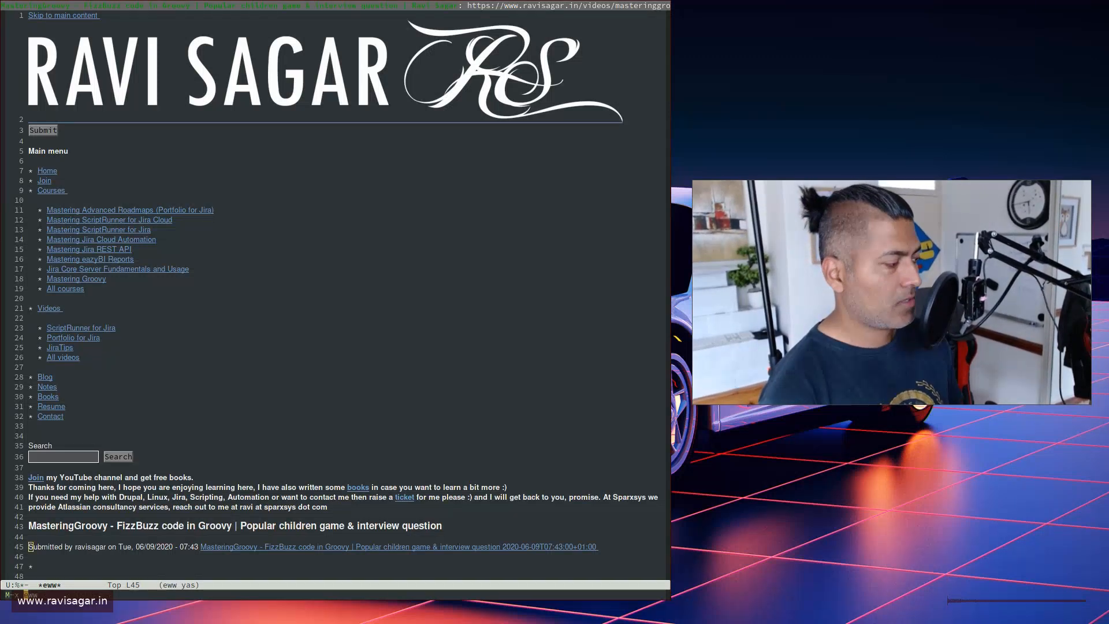
key(g)
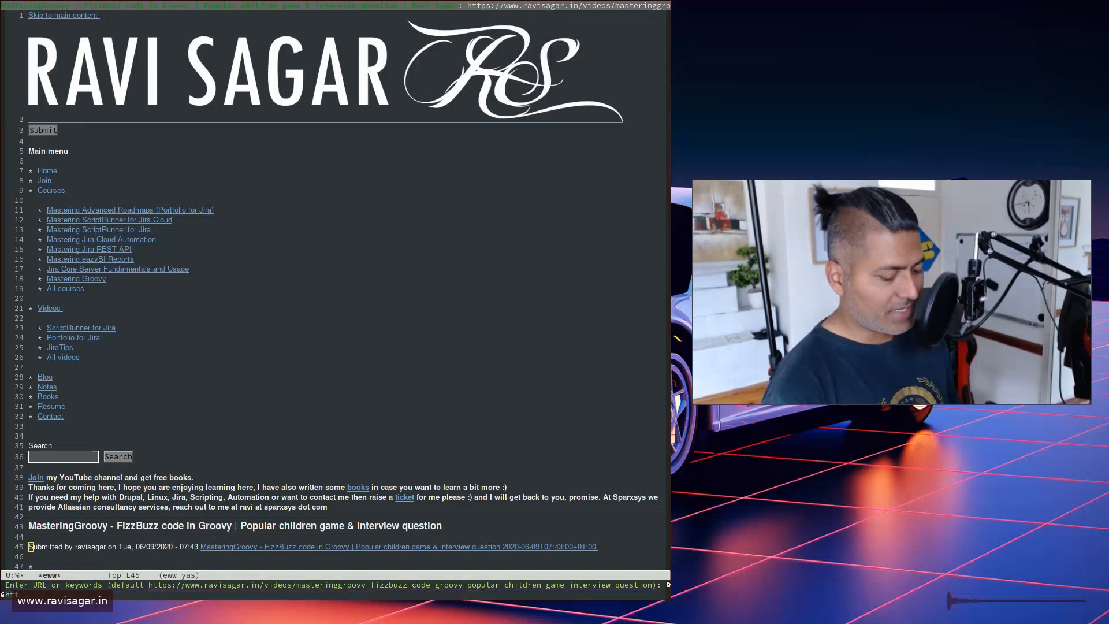
text(https://www.spar)
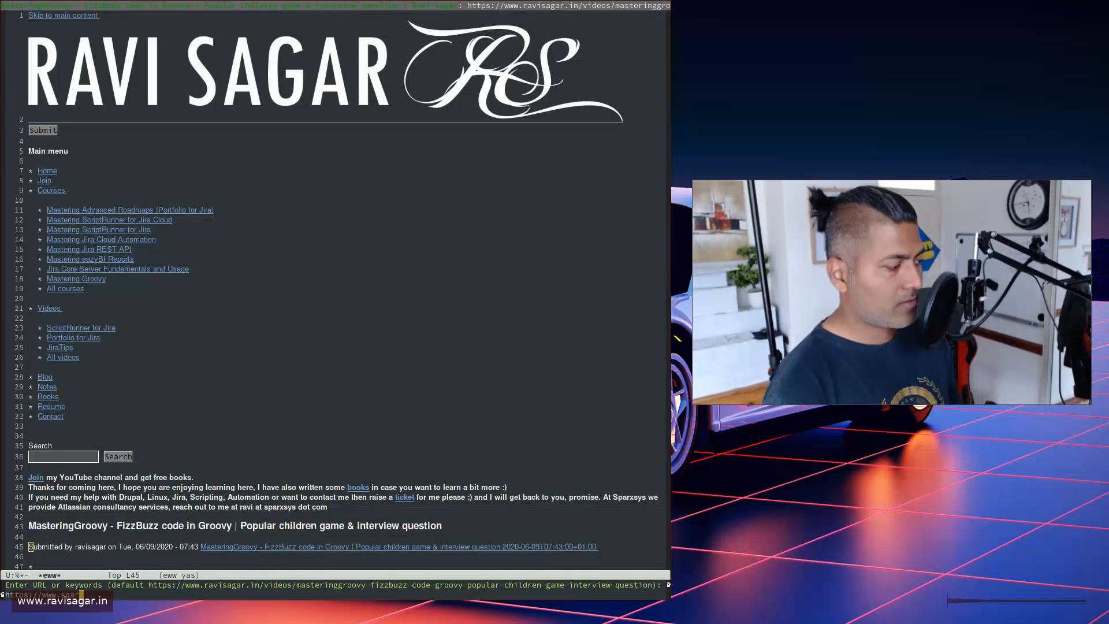
key(Return)
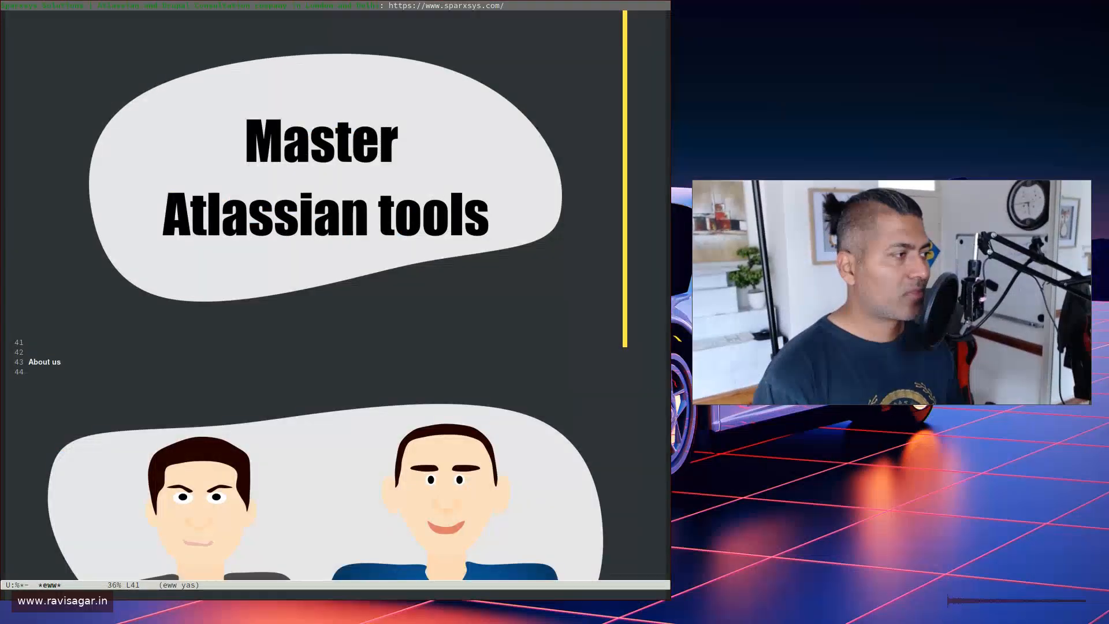
scroll(down, 3)
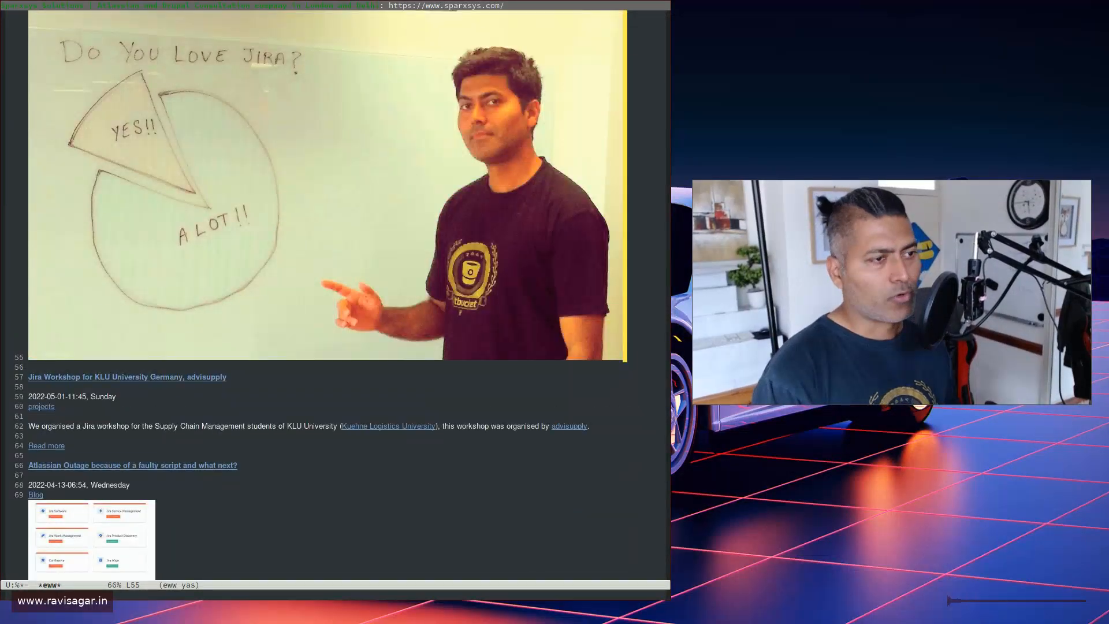
scroll(down, 3)
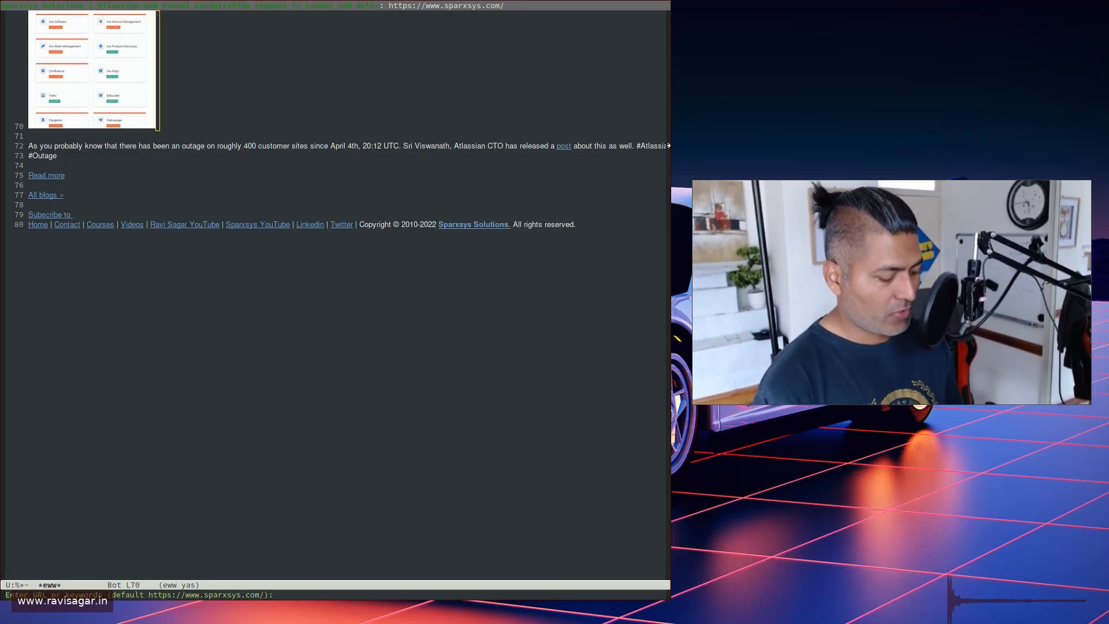
Step: Load ravi.pro, follow its Blog link and scroll through the All Blogs list
text(ravi)
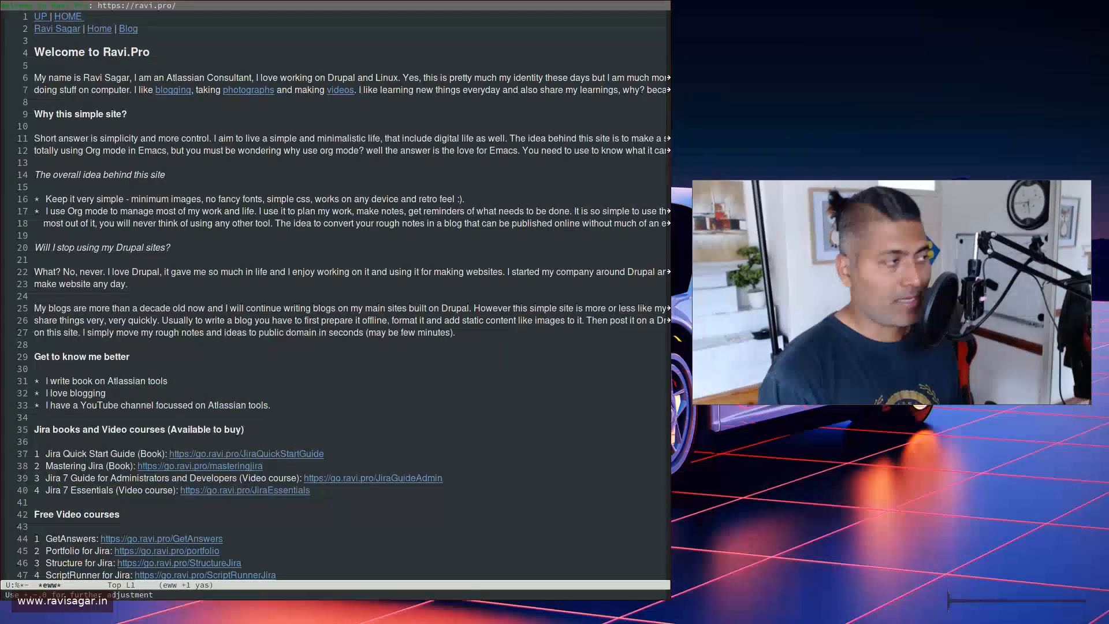
scroll(down, 3)
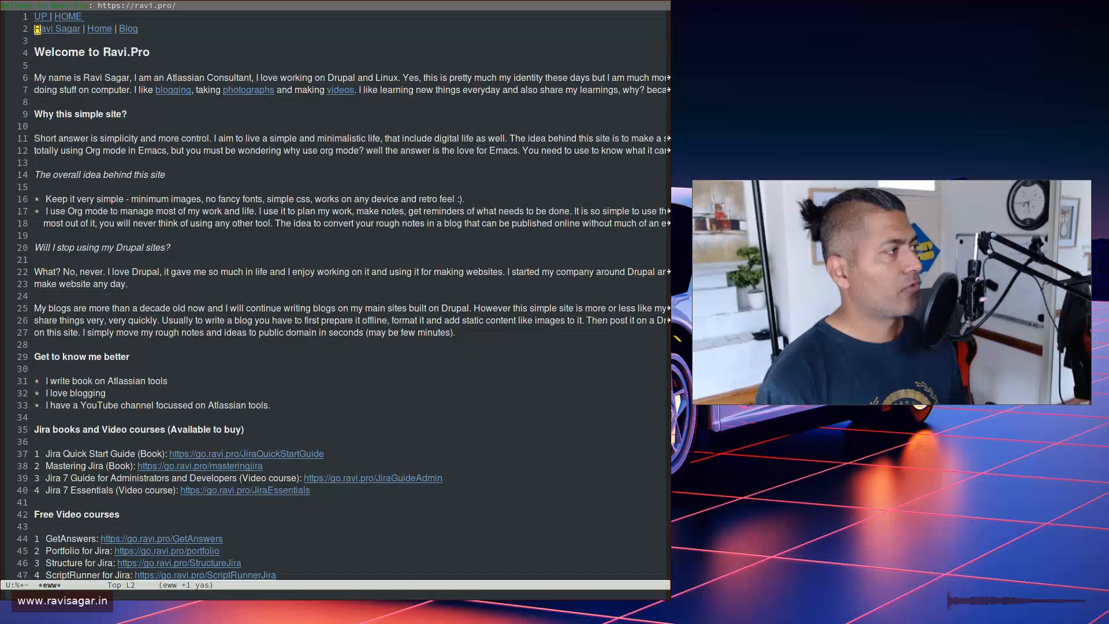
click(128, 28)
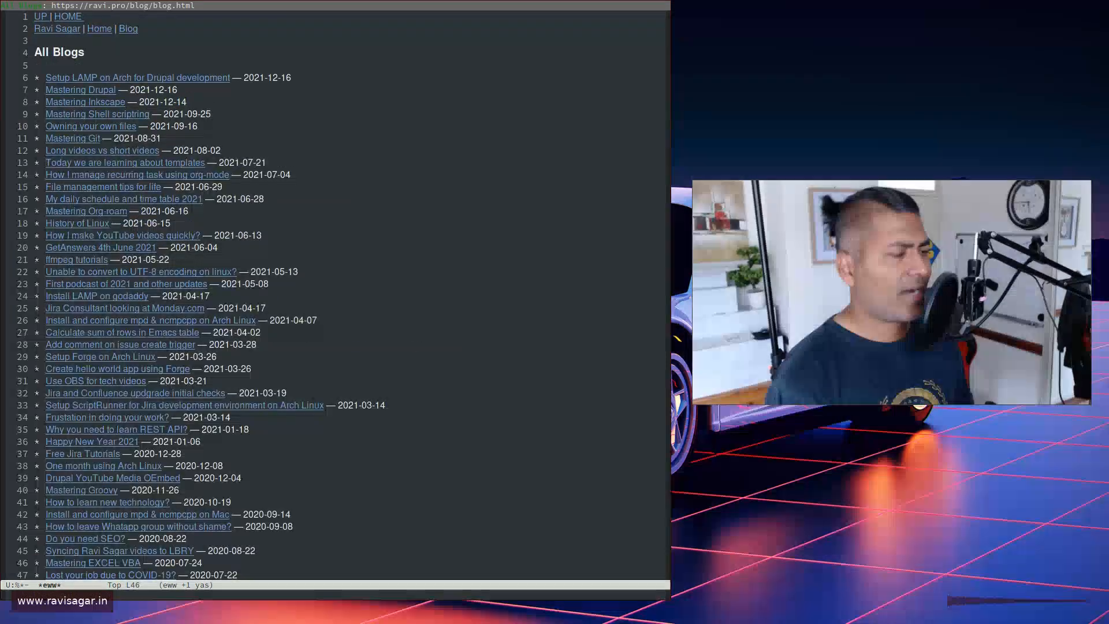
scroll(down, 3)
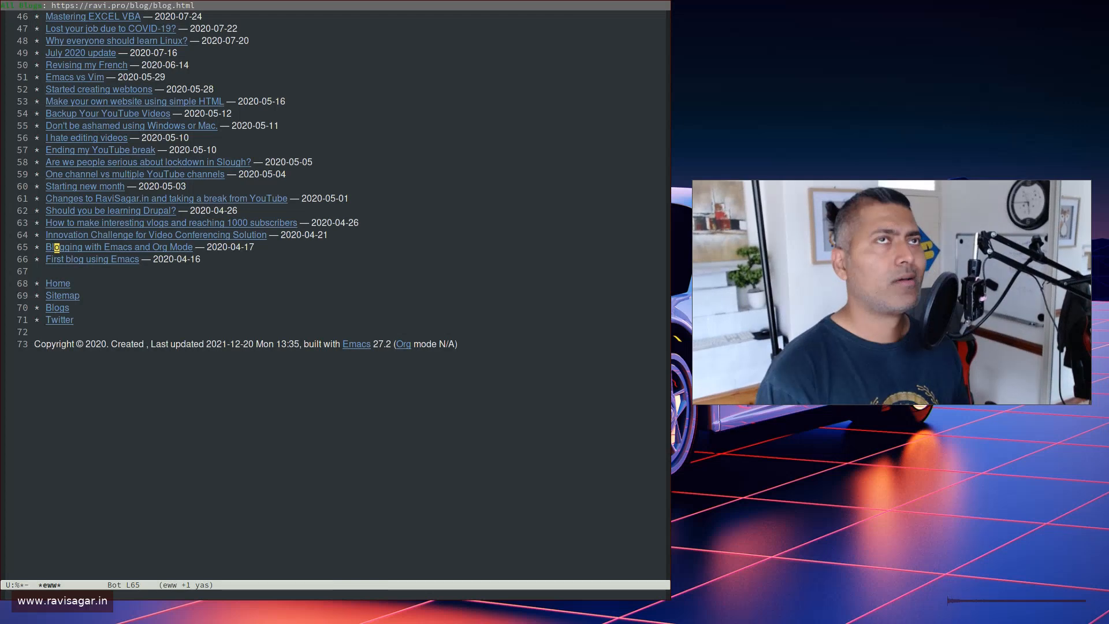
Step: Open the 'Blogging with Emacs and Org Mode' post and scroll through its publishing code
click(118, 247)
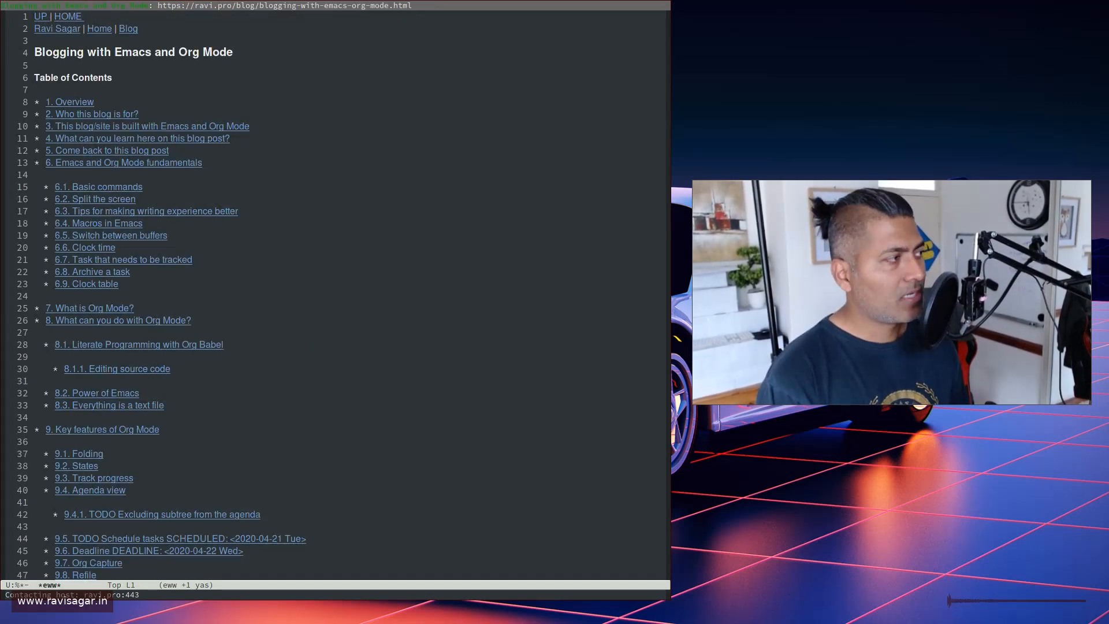
scroll(down, 3)
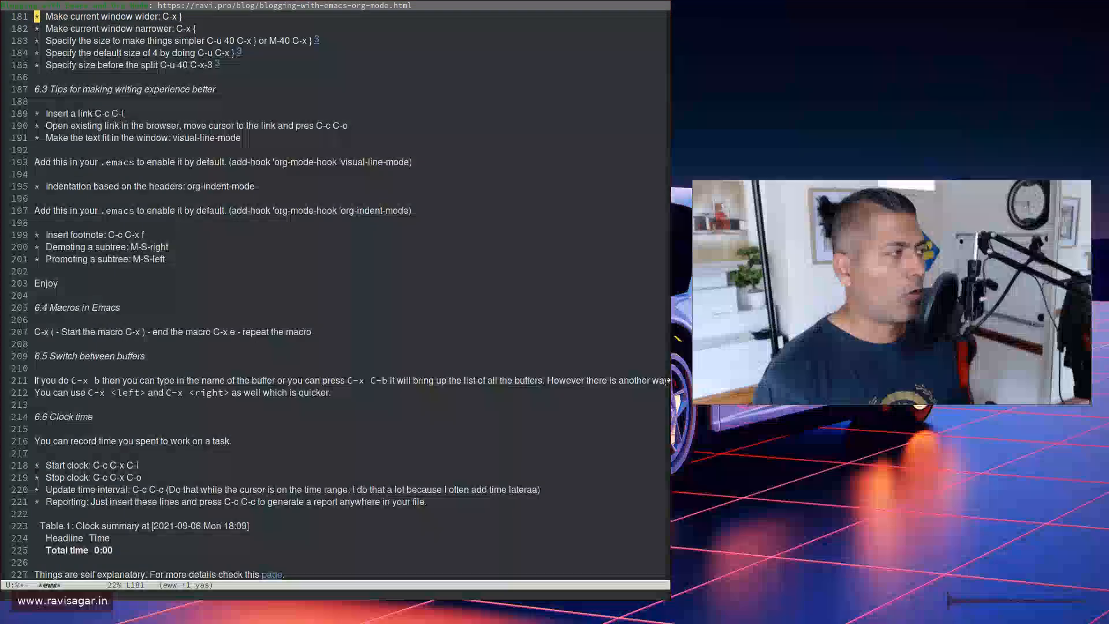
scroll(down, 3)
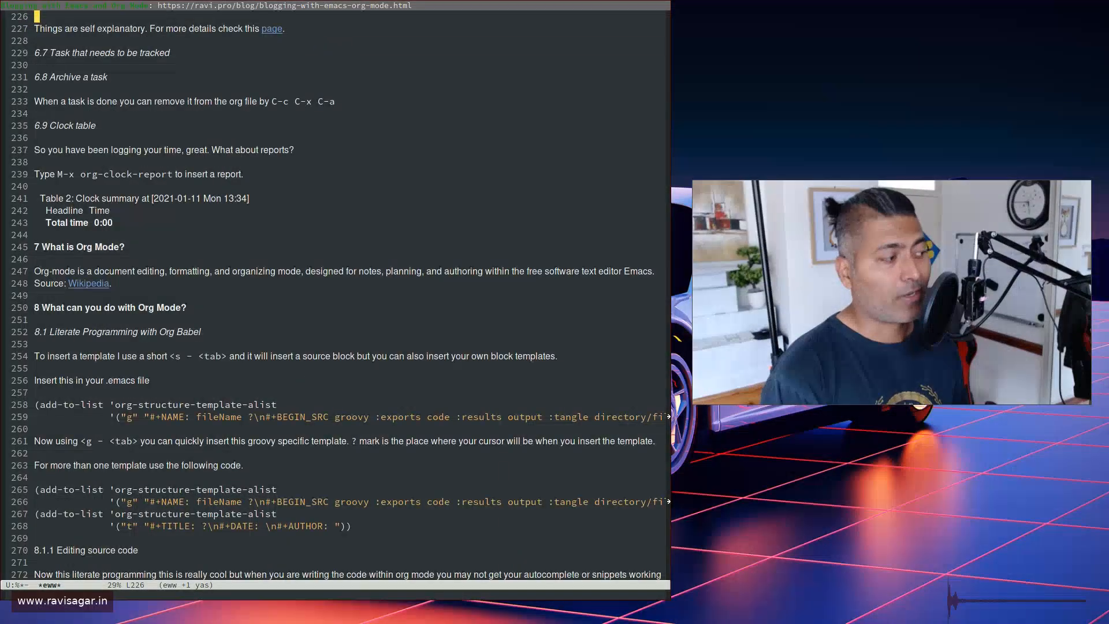
scroll(down, 3)
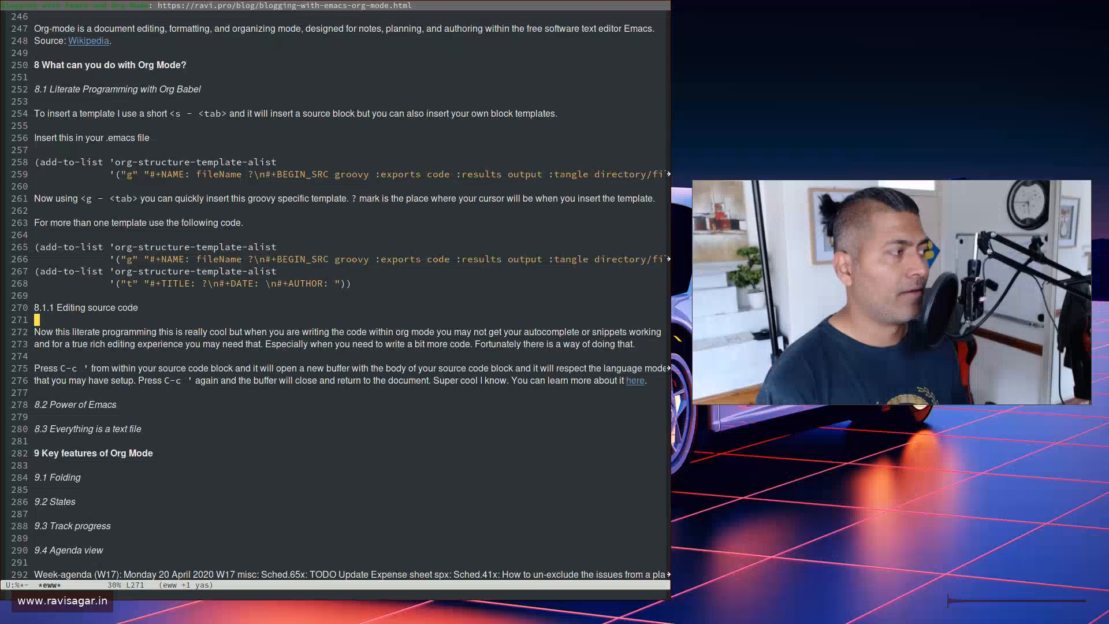
scroll(down, 3)
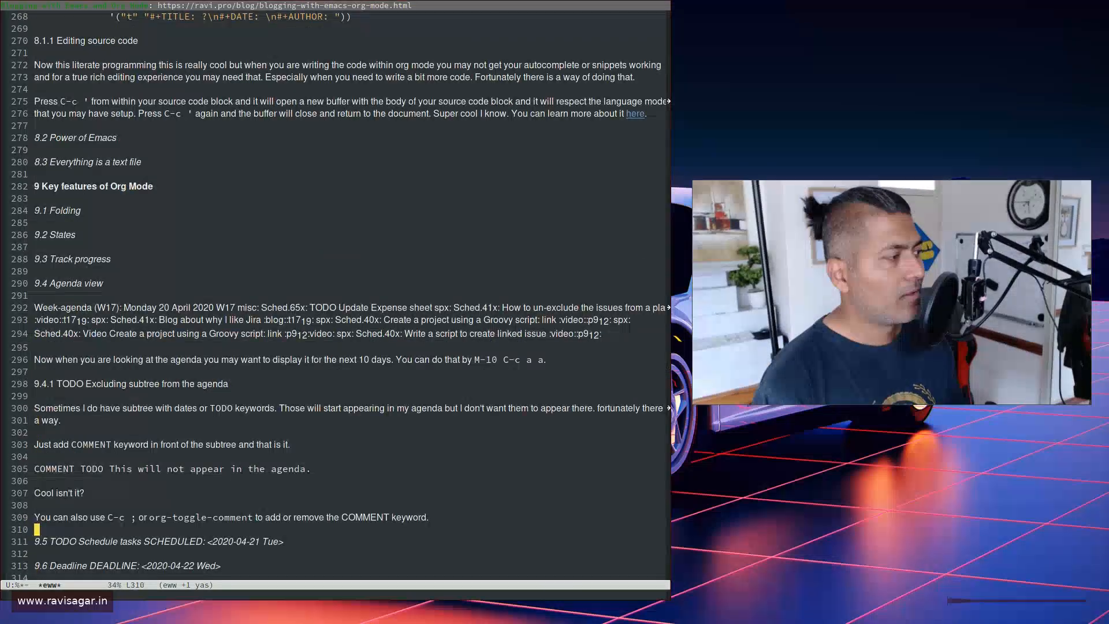
scroll(down, 3)
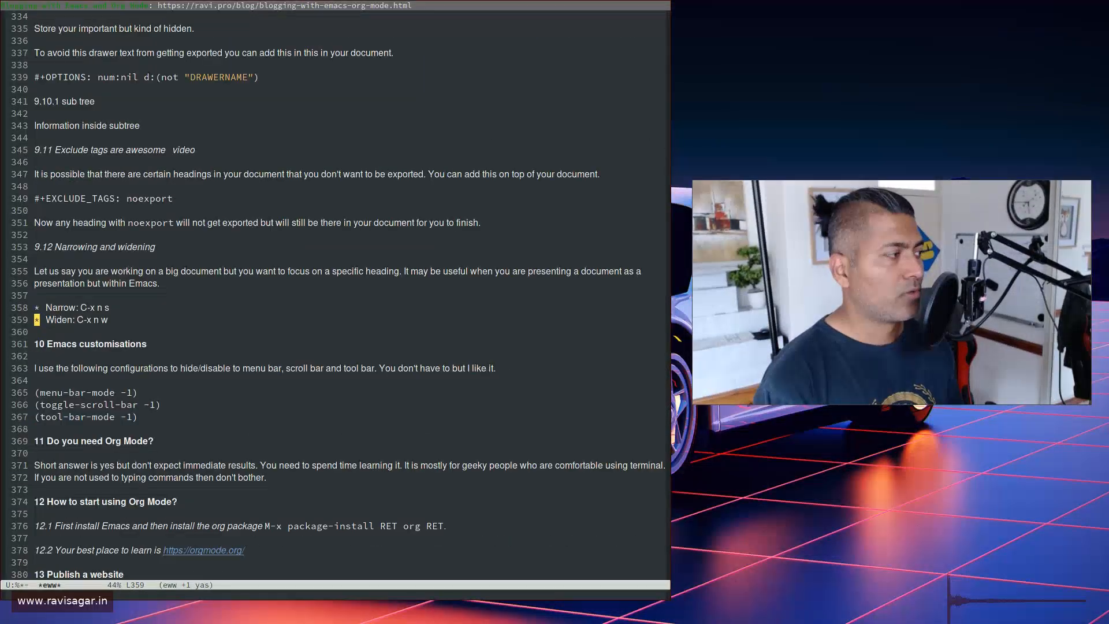
scroll(down, 3)
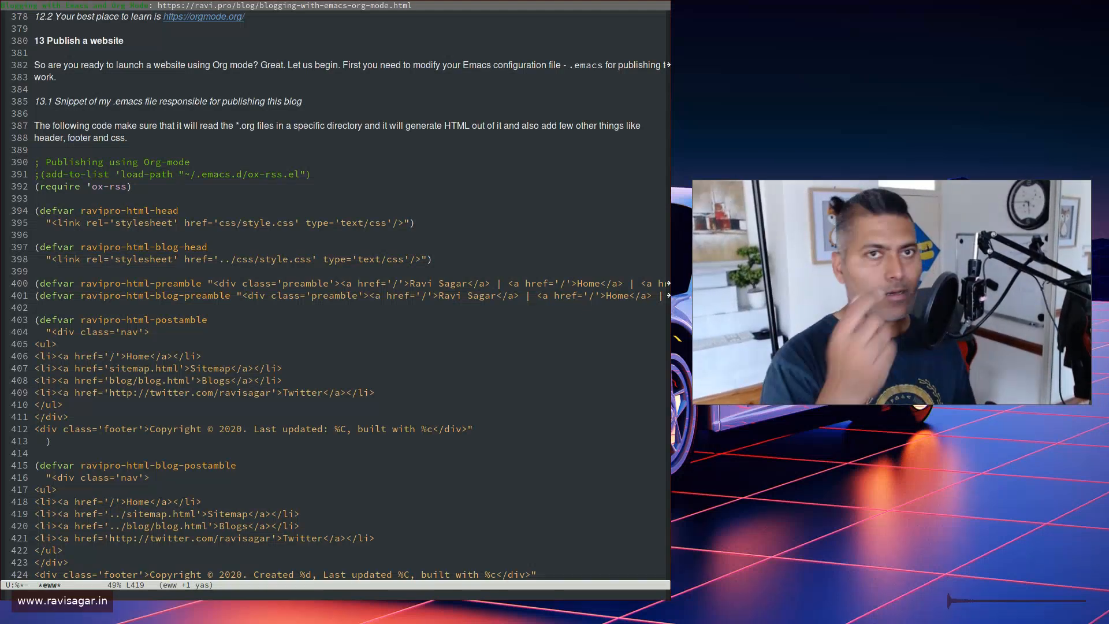
scroll(down, 3)
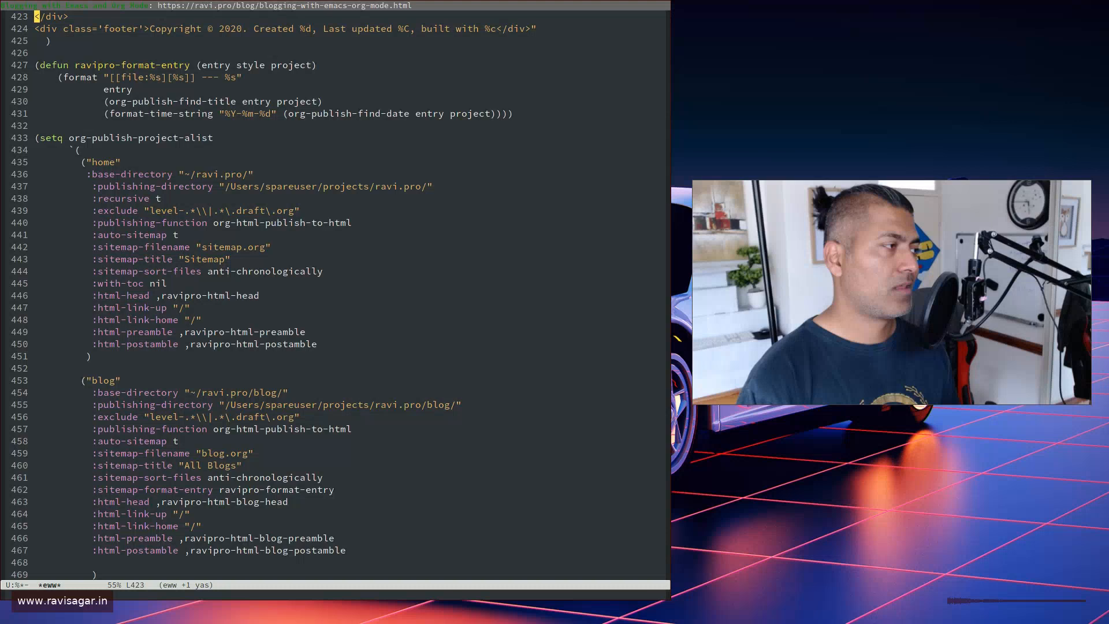
scroll(down, 3)
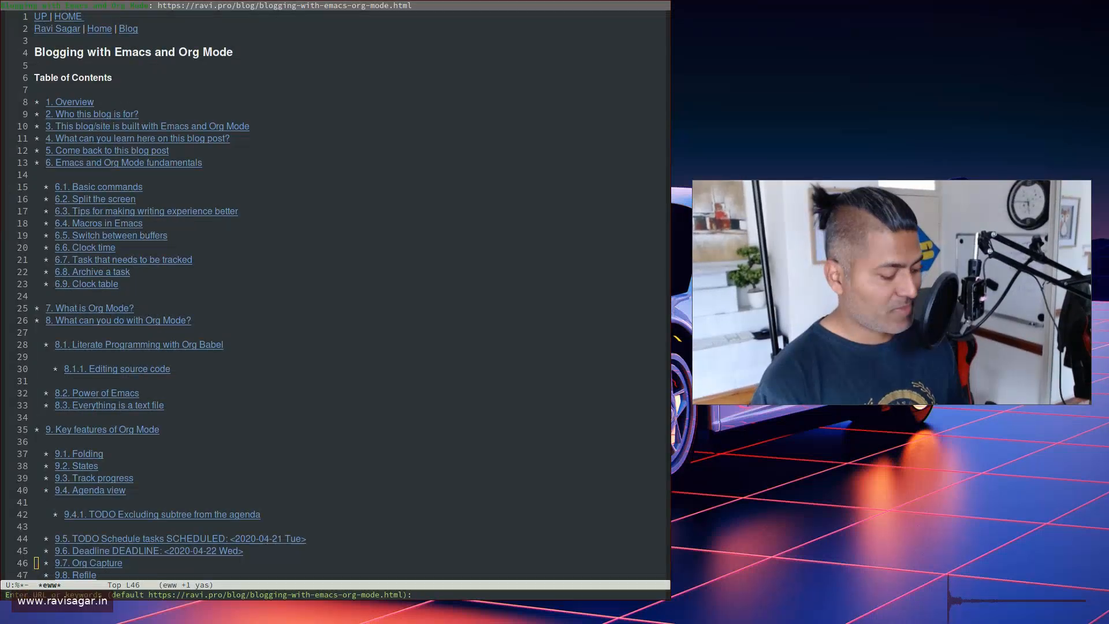
text(www.ravisa)
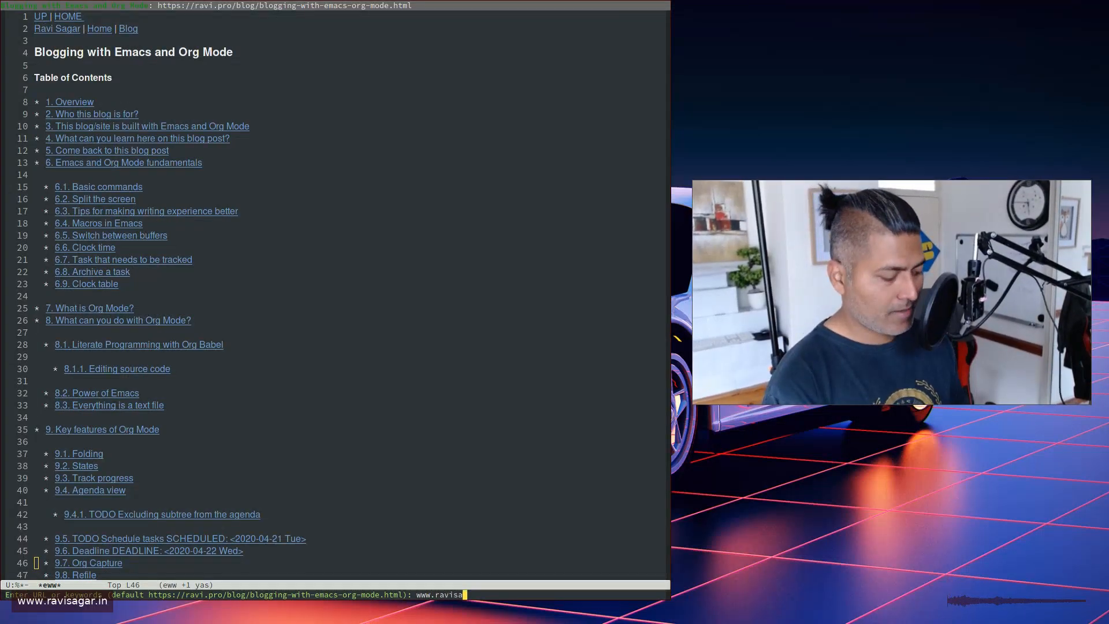
key(Return)
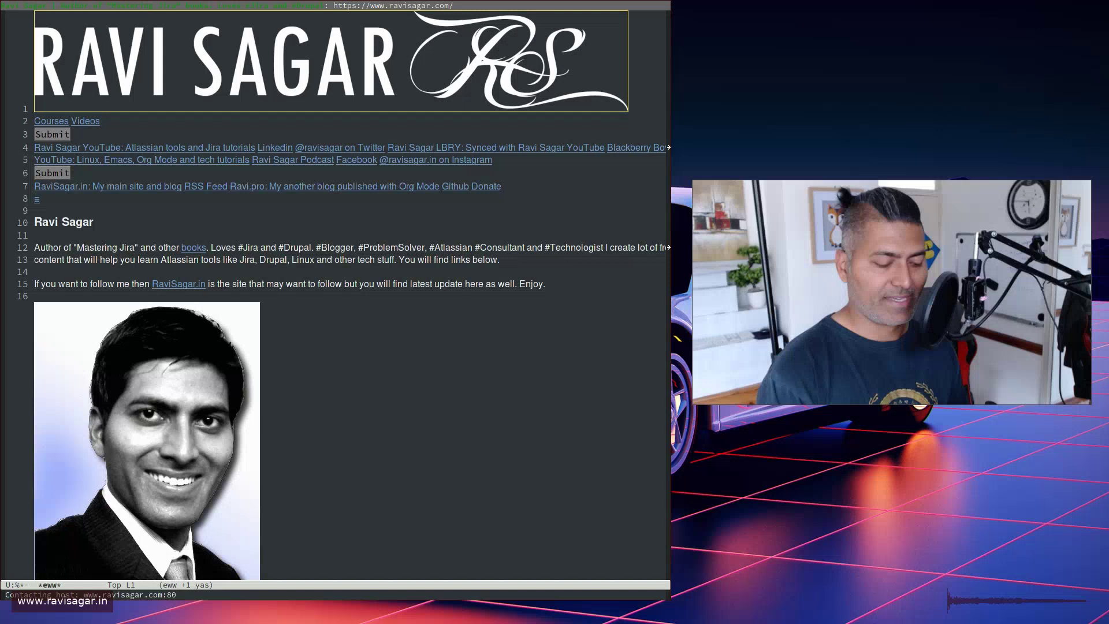
scroll(down, 3)
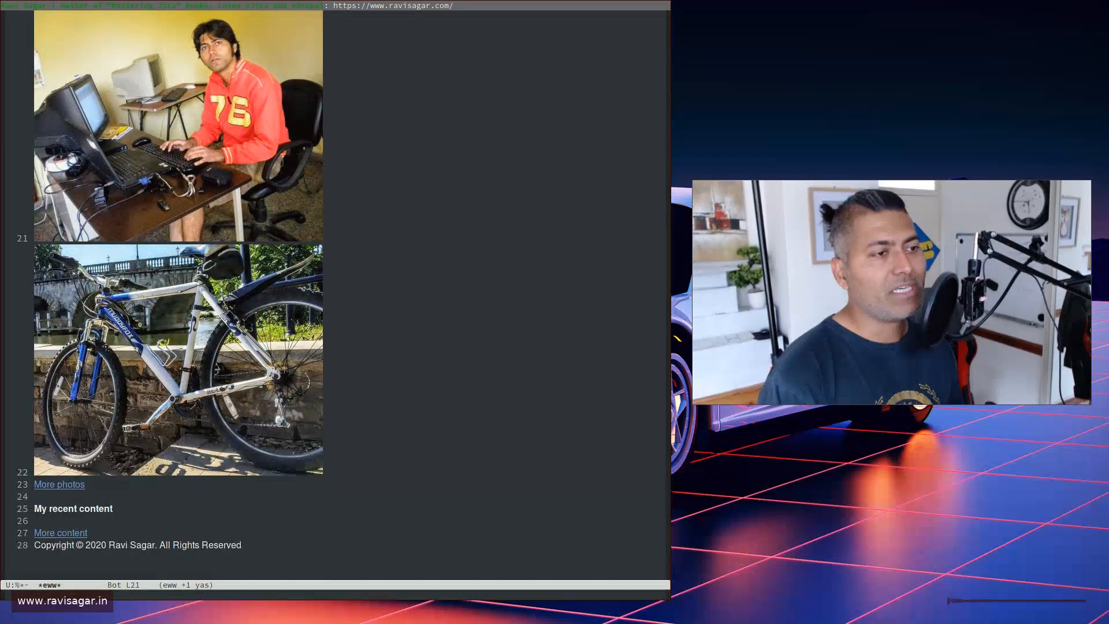